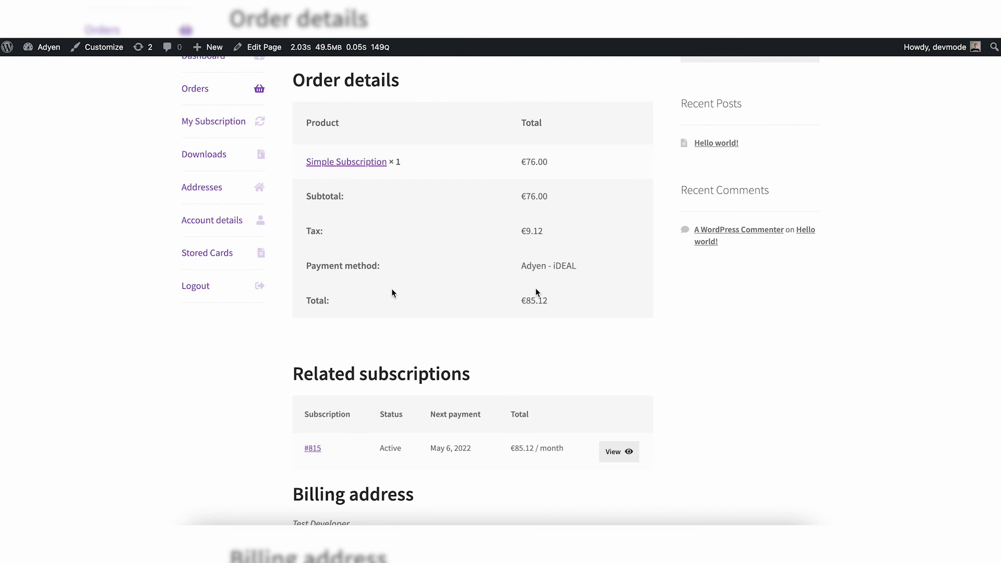
pyautogui.scroll(-3)
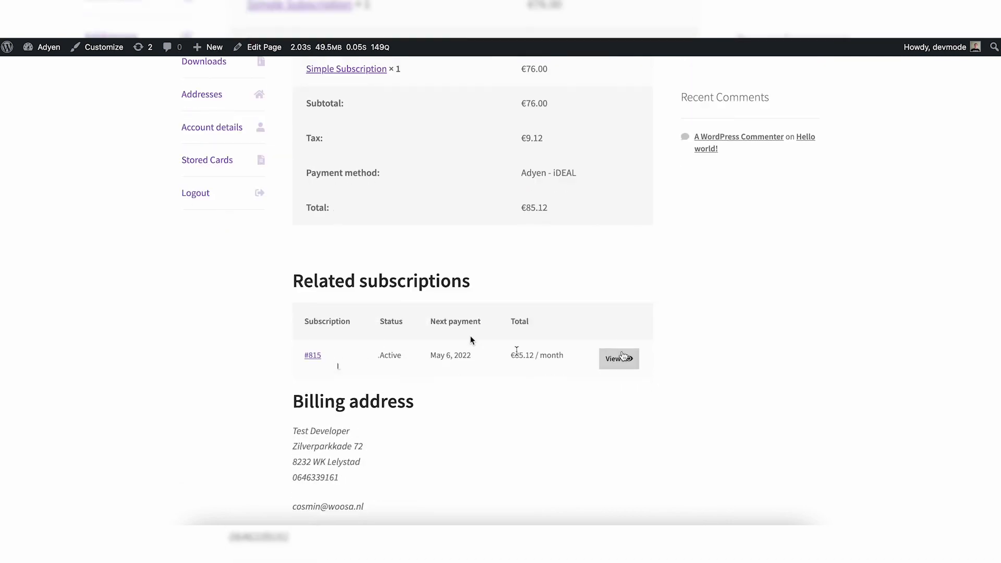